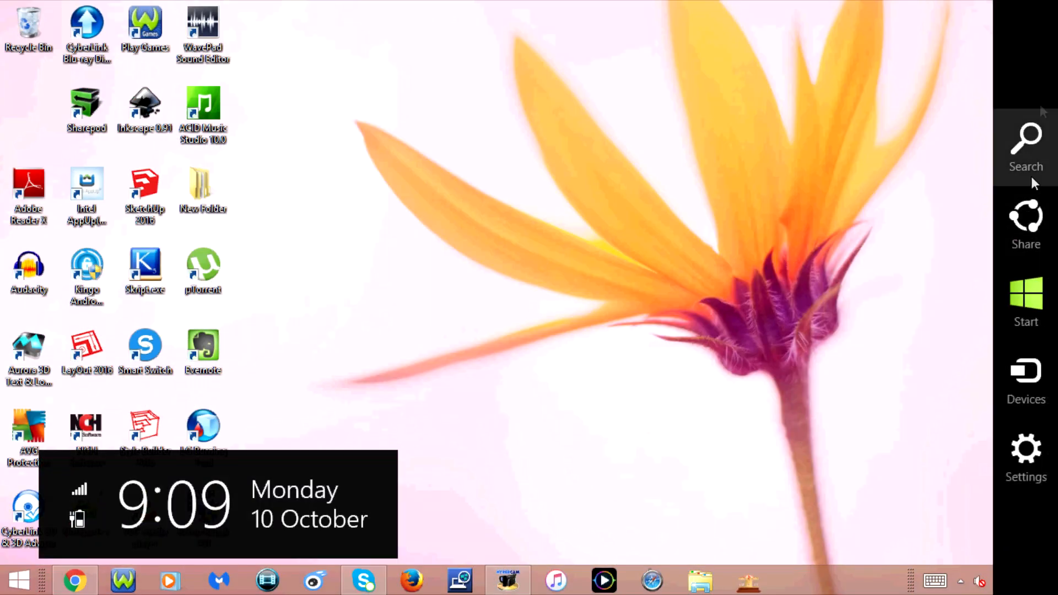
Search 'command prompt' in the Search charm and run Command Prompt as administrator
{"action": "type", "text": "commad p"}
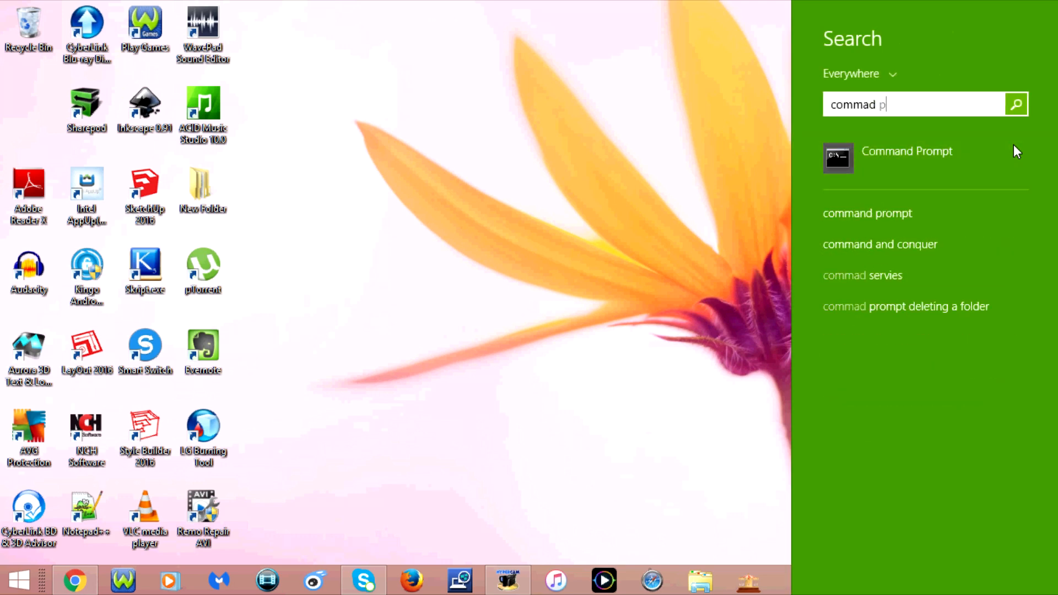
{"action": "type", "text": "rompt"}
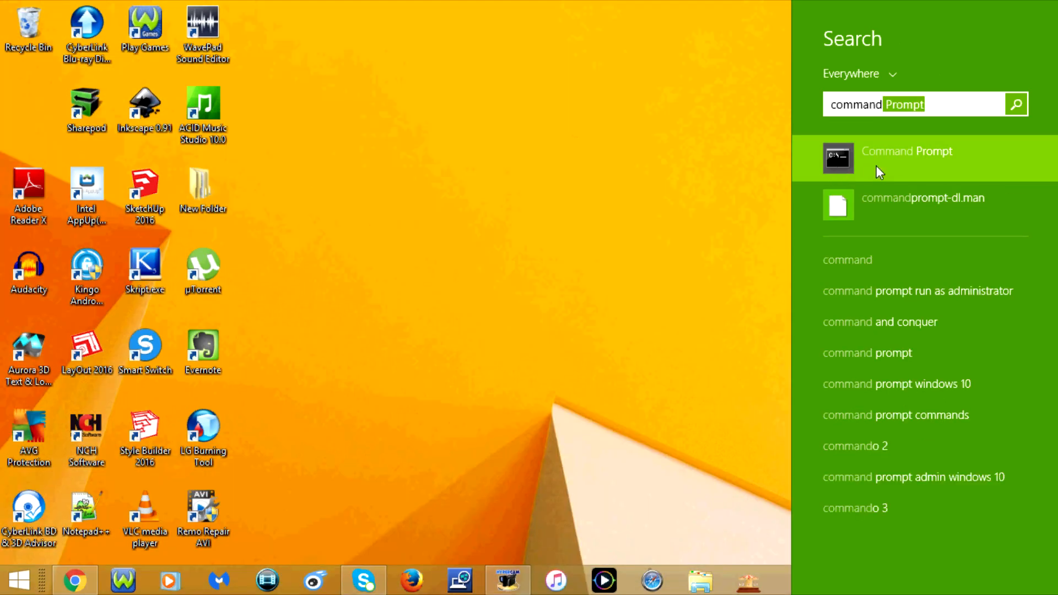
{"action": "right_click", "coordinate": [876, 158]}
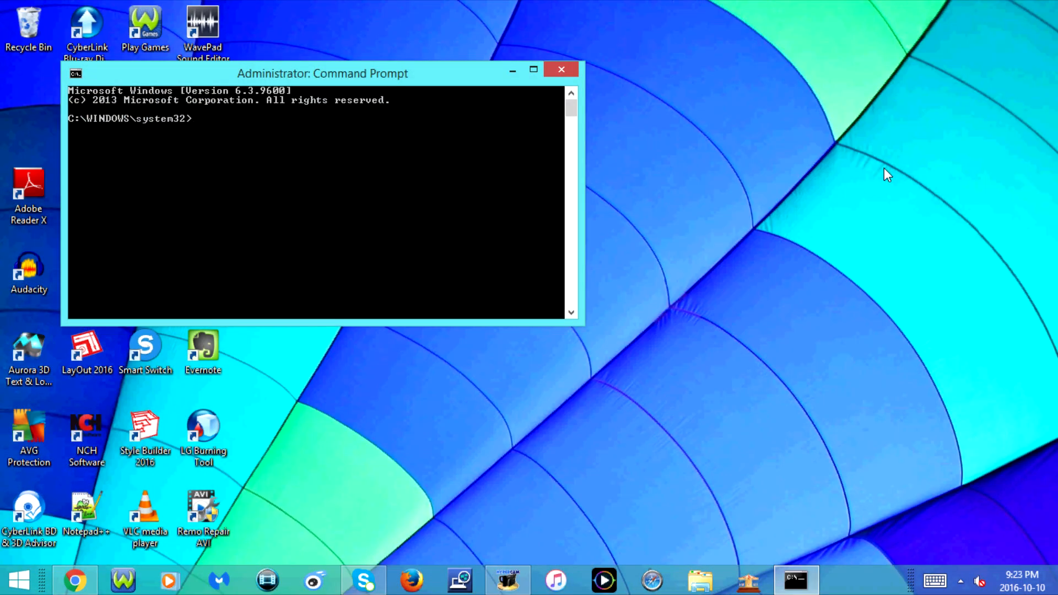
Enter powershell (New-Object -com "WMPlayer.OCX.7 at the administrator prompt
{"action": "type", "text": "p"}
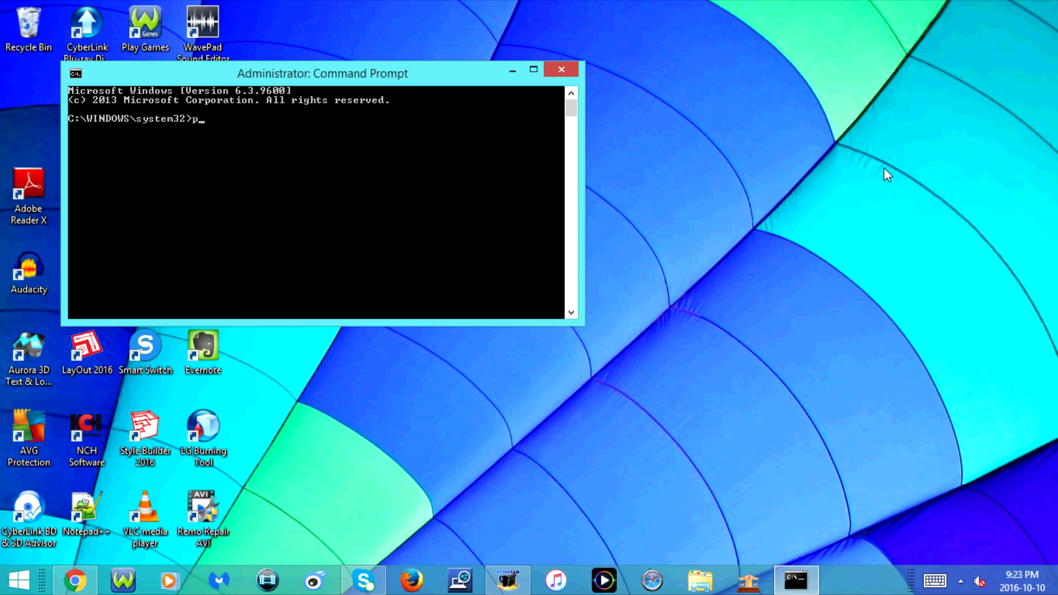
{"action": "type", "text": "owersh"}
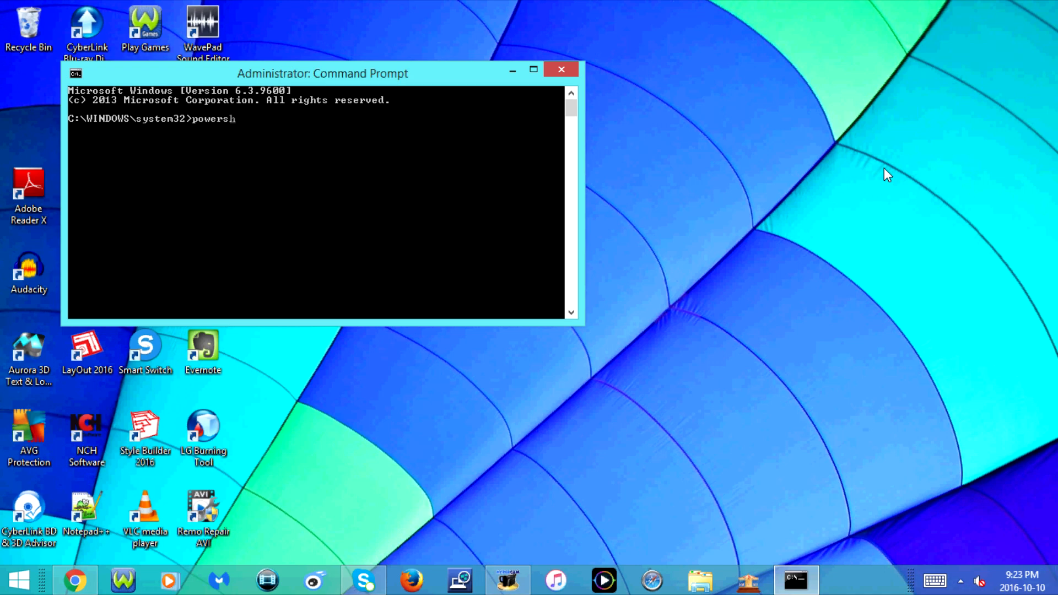
{"action": "type", "text": "ell"}
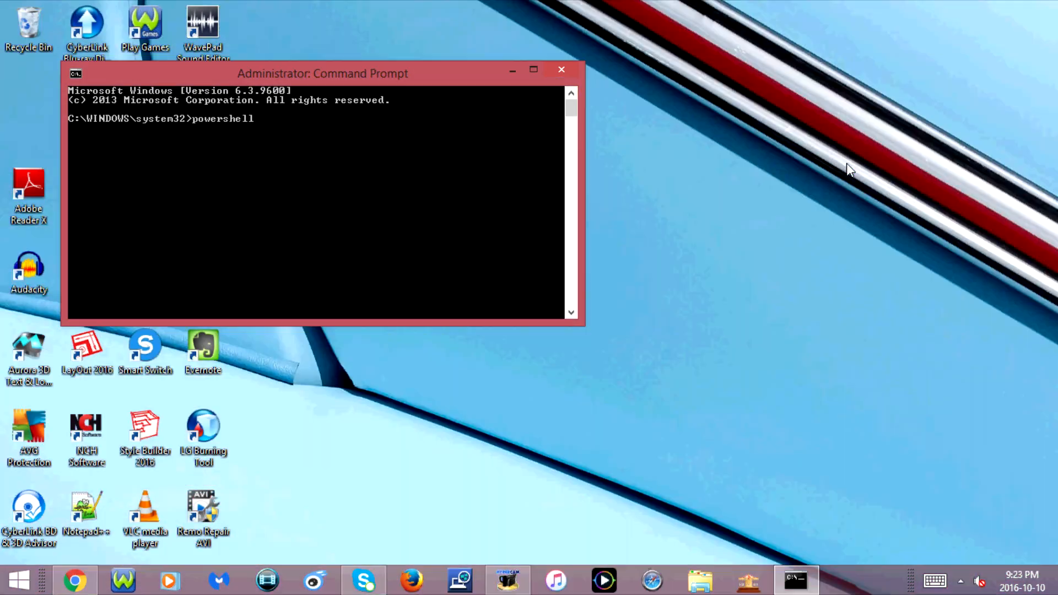
{"action": "type", "text": "(N"}
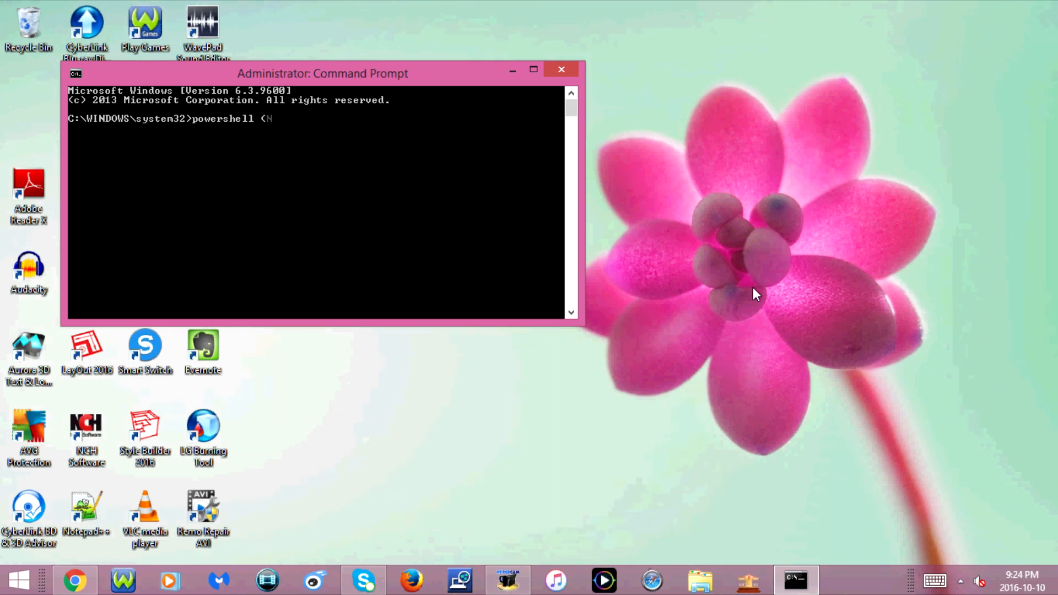
{"action": "type", "text": "ew"}
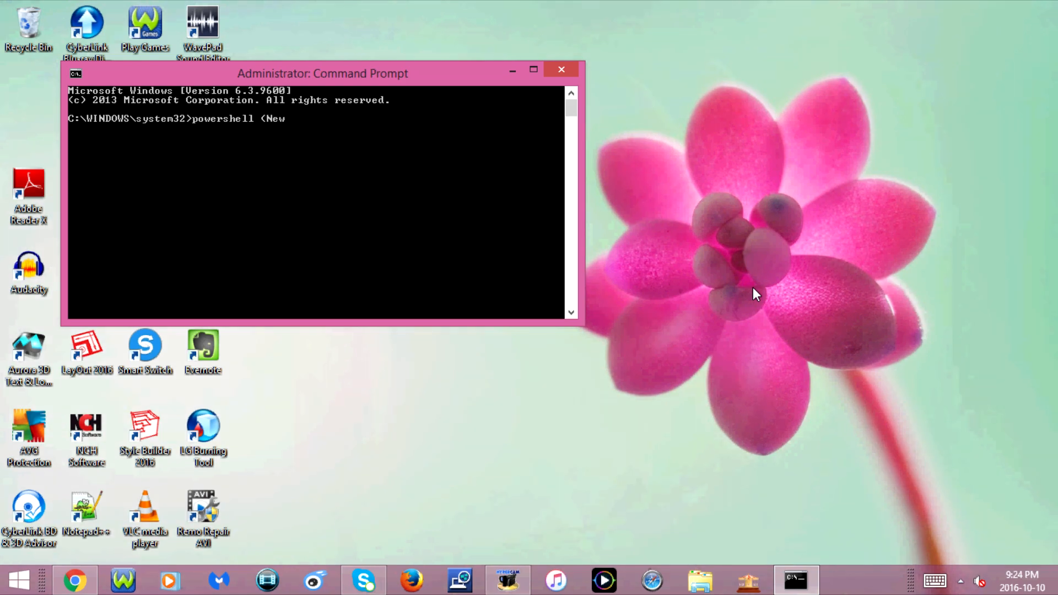
{"action": "type", "text": "-O"}
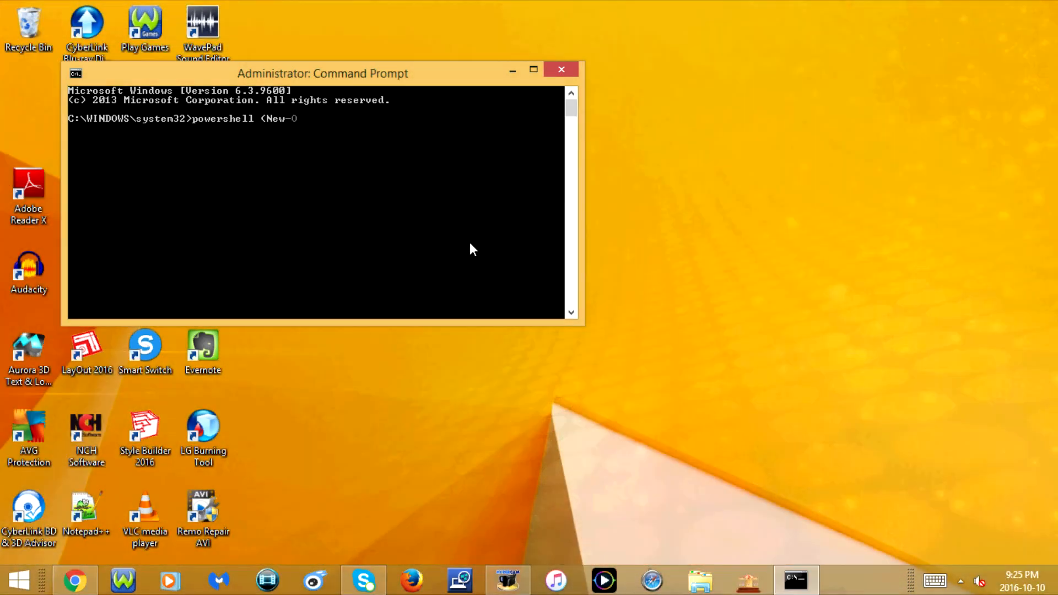
{"action": "type", "text": "bje"}
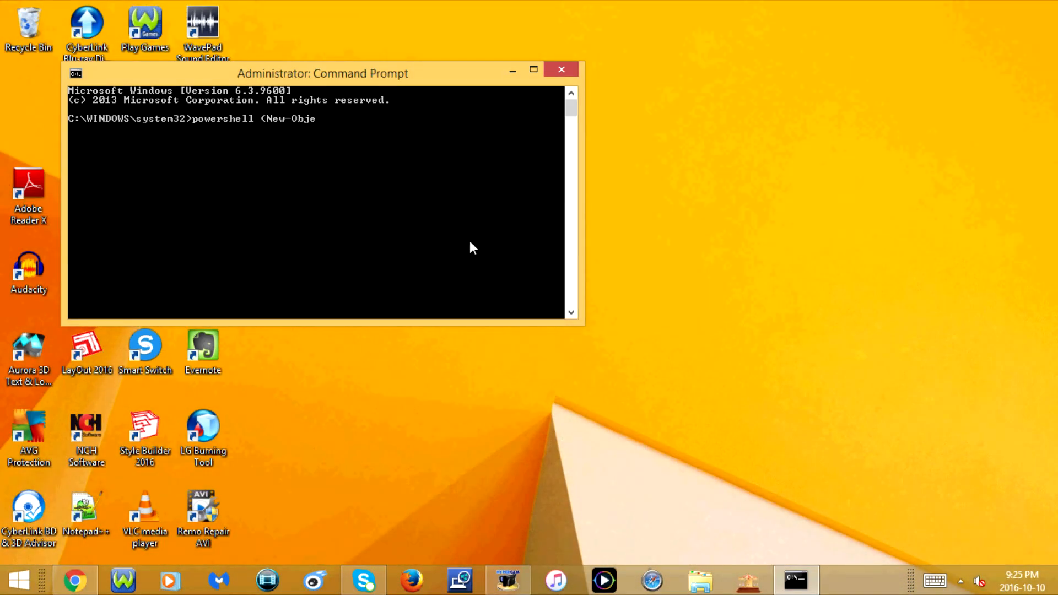
{"action": "type", "text": "ct"}
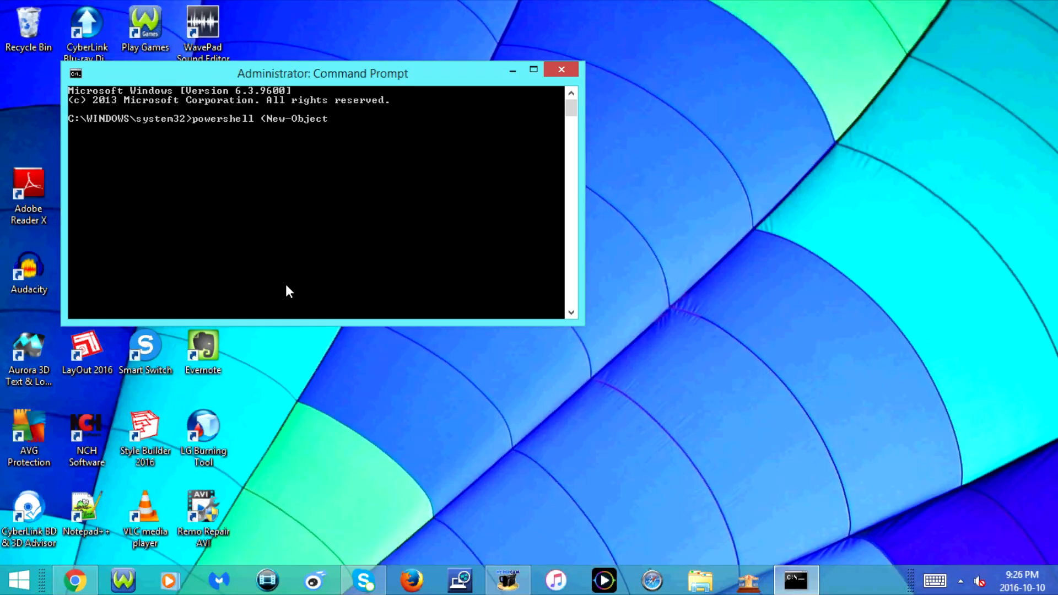
{"action": "type", "text": "-"}
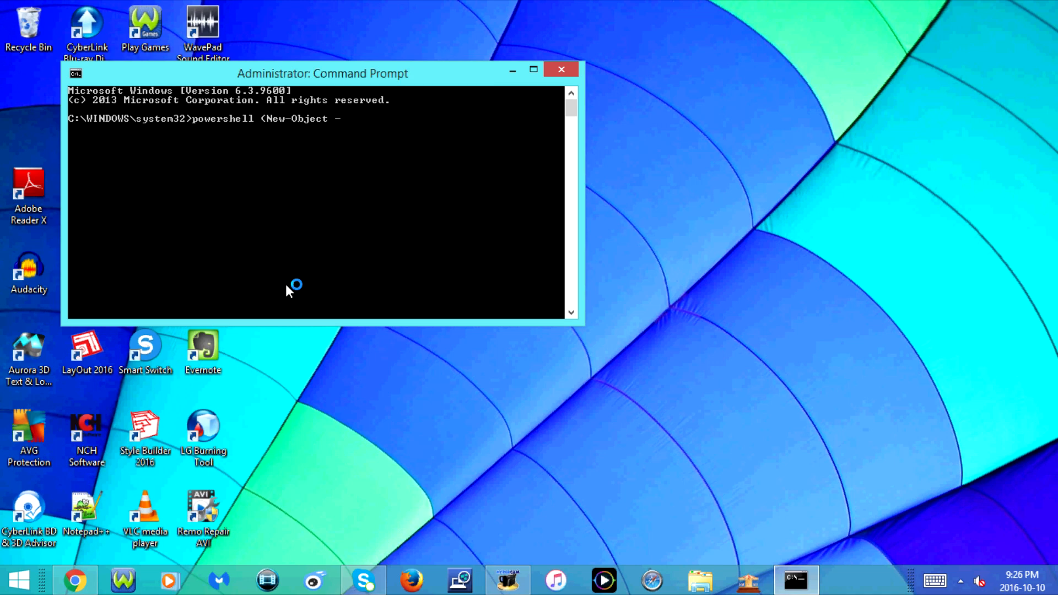
{"action": "type", "text": "com \""}
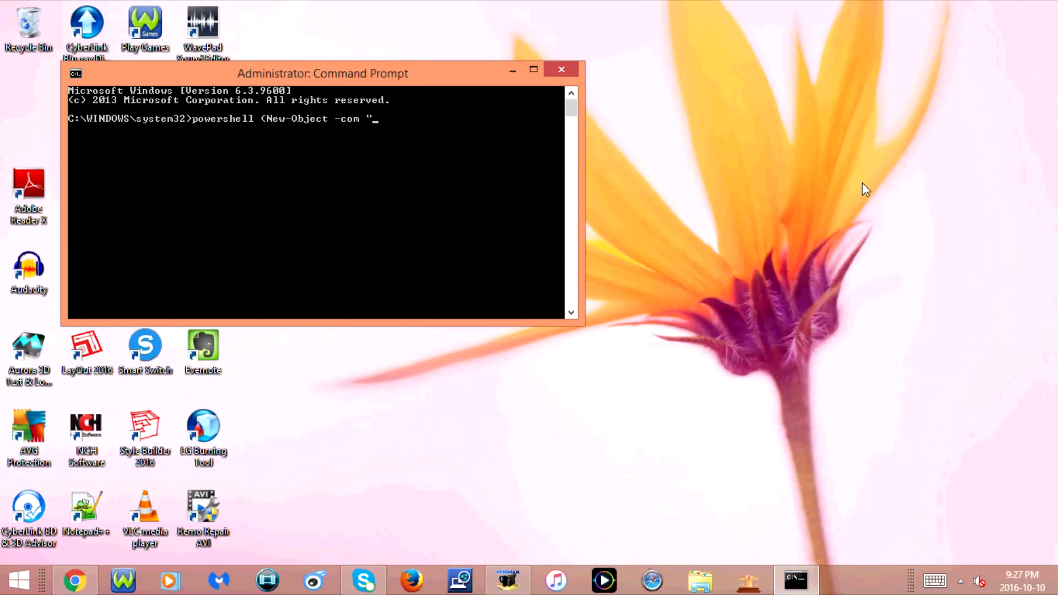
{"action": "type", "text": "WM"}
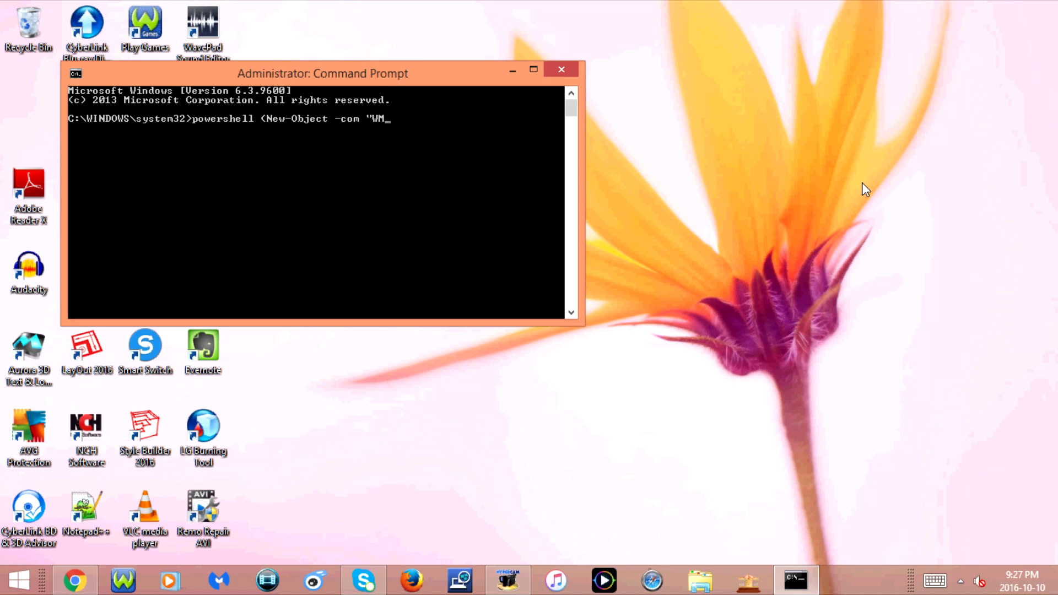
{"action": "type", "text": "P"}
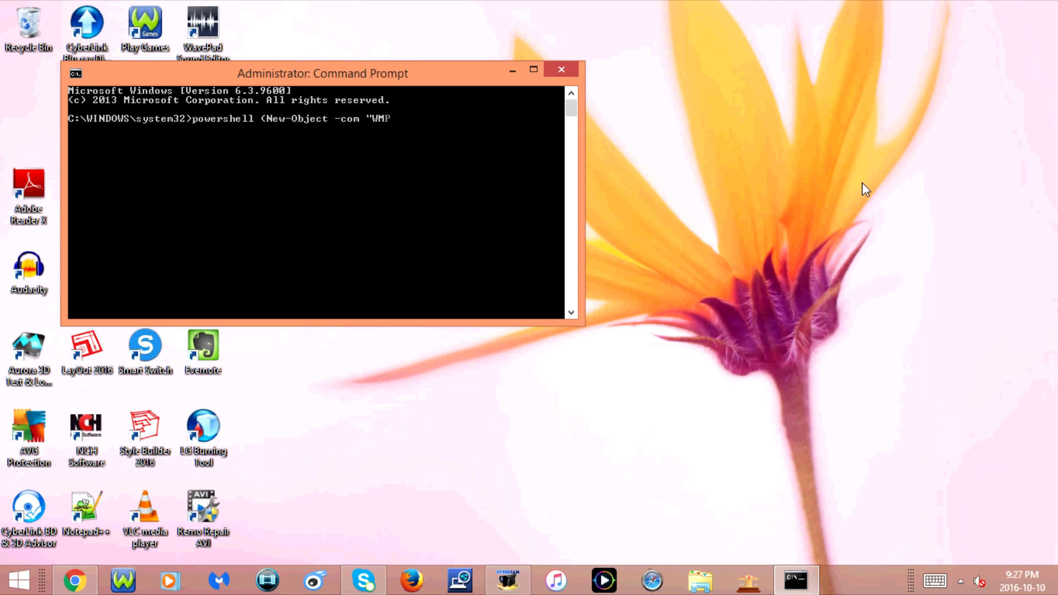
{"action": "type", "text": "layer"}
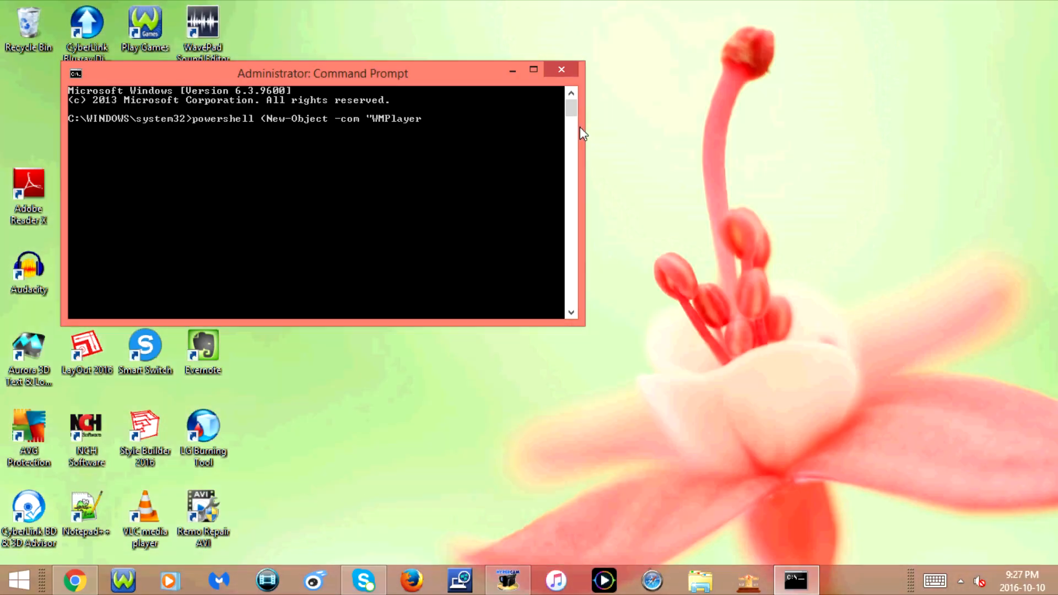
{"action": "type", "text": ".0"}
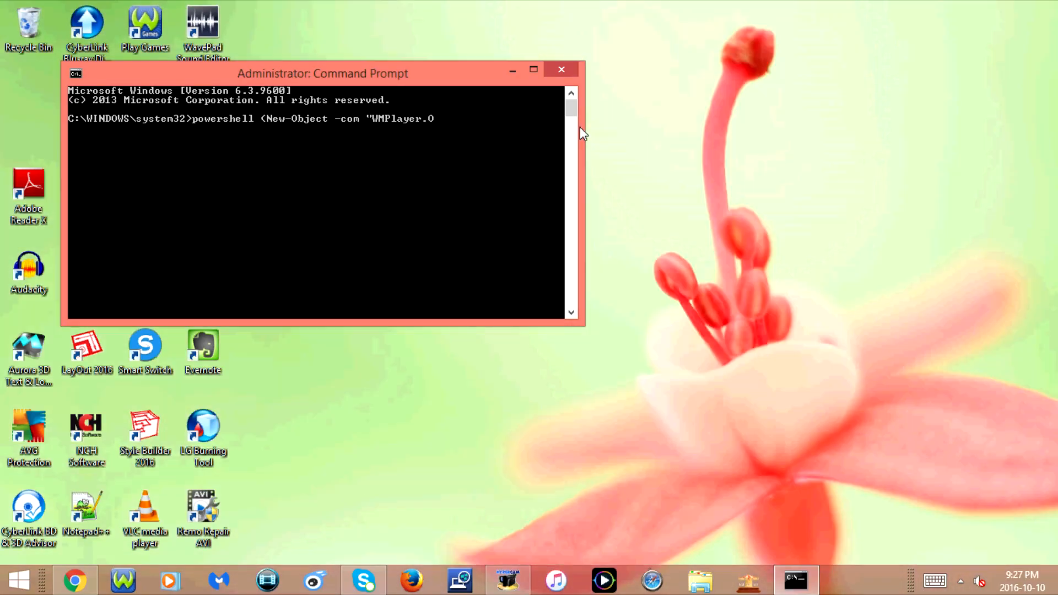
{"action": "type", "text": "CX.7"}
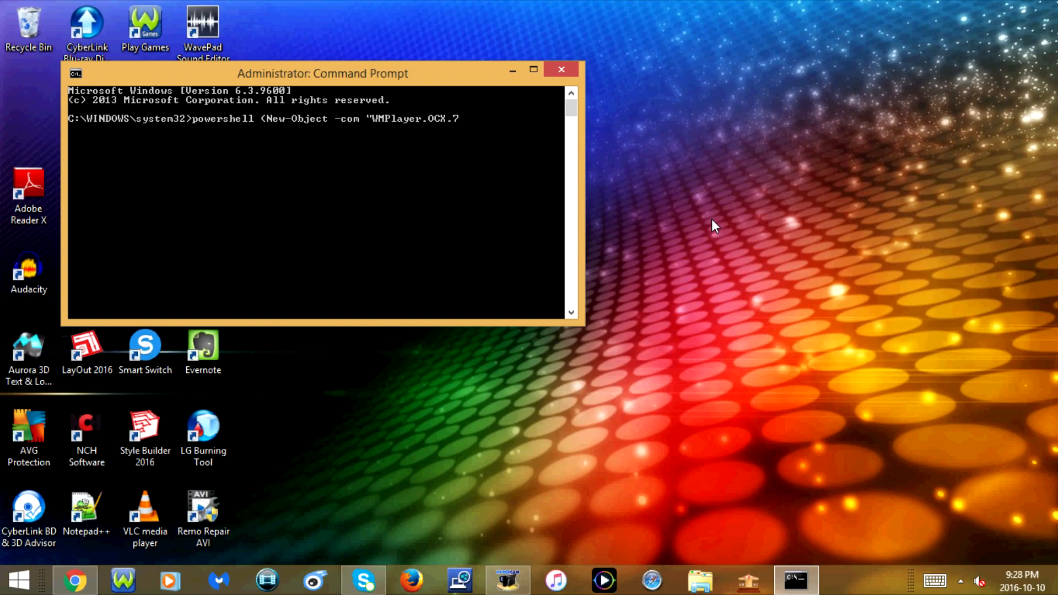
Close the quote and append .cdromcollection.item(0).eje toward the eject call
{"action": "type", "text": "\""}
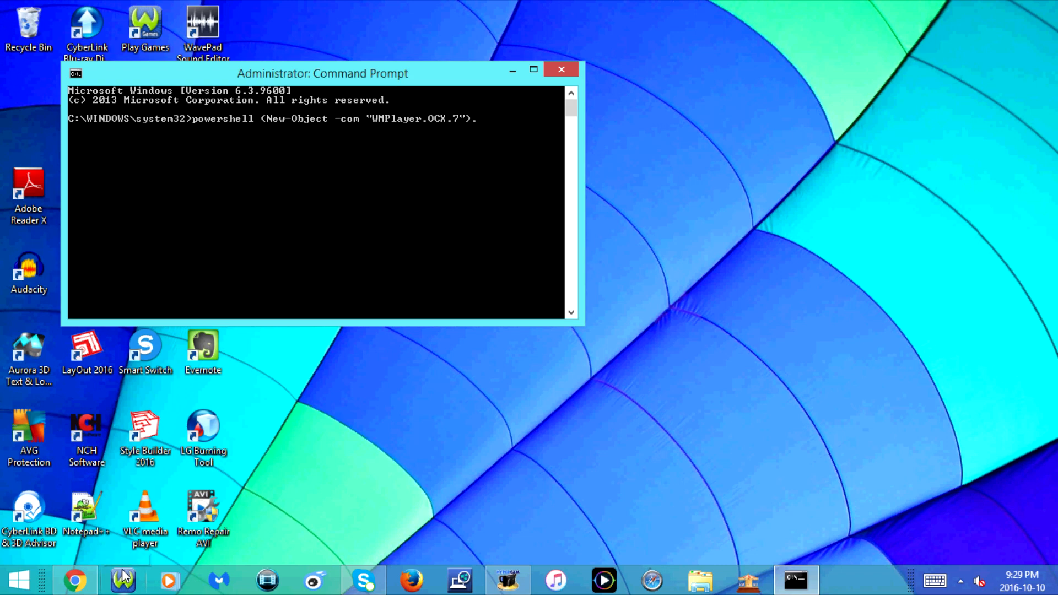
{"action": "type", "text": ".cdrom"}
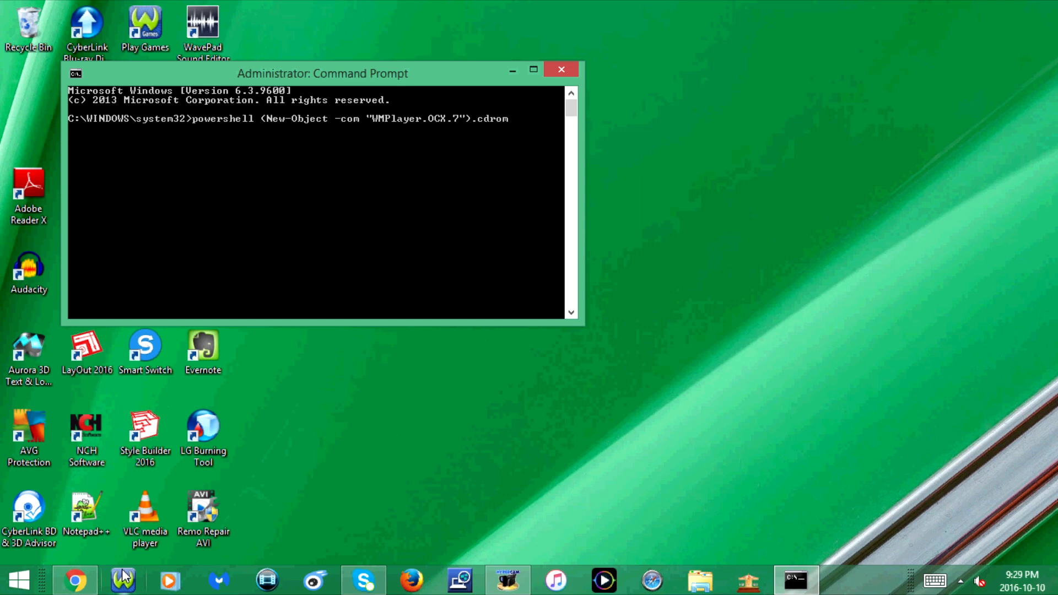
{"action": "type", "text": "collection.i"}
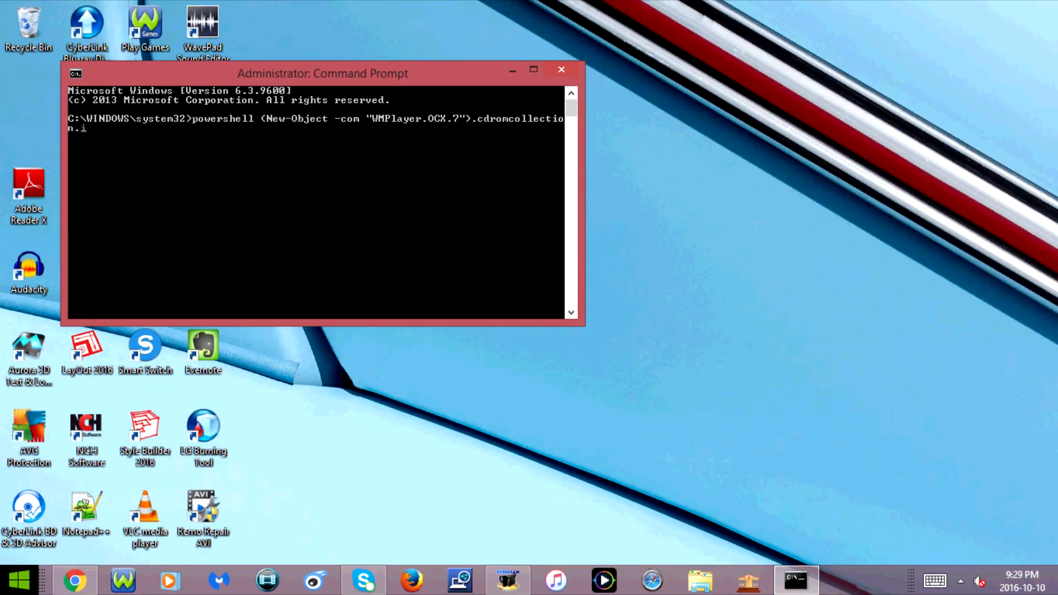
{"action": "type", "text": "tem("}
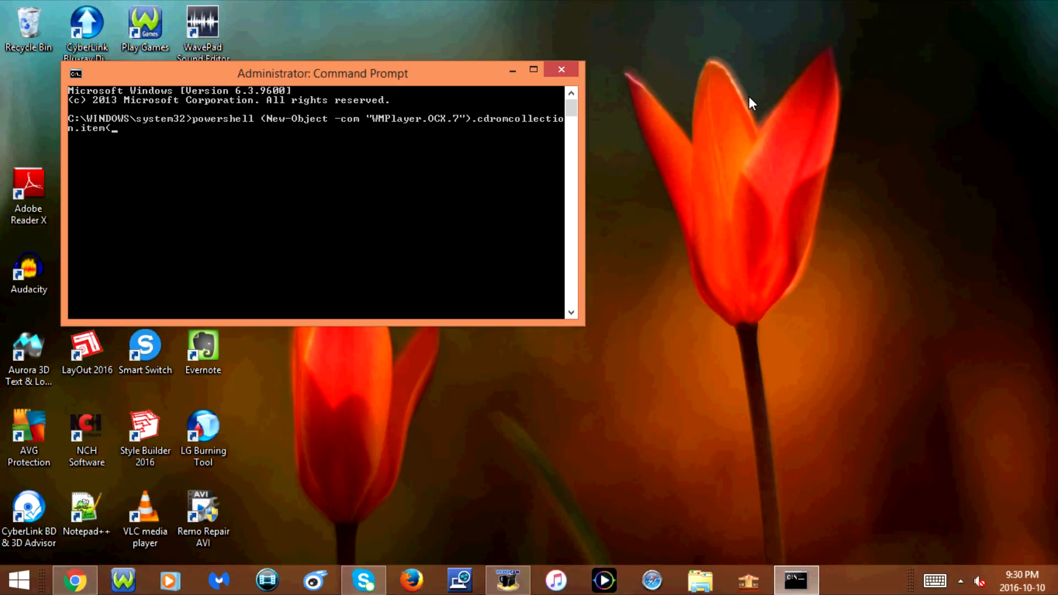
{"action": "type", "text": "0)."}
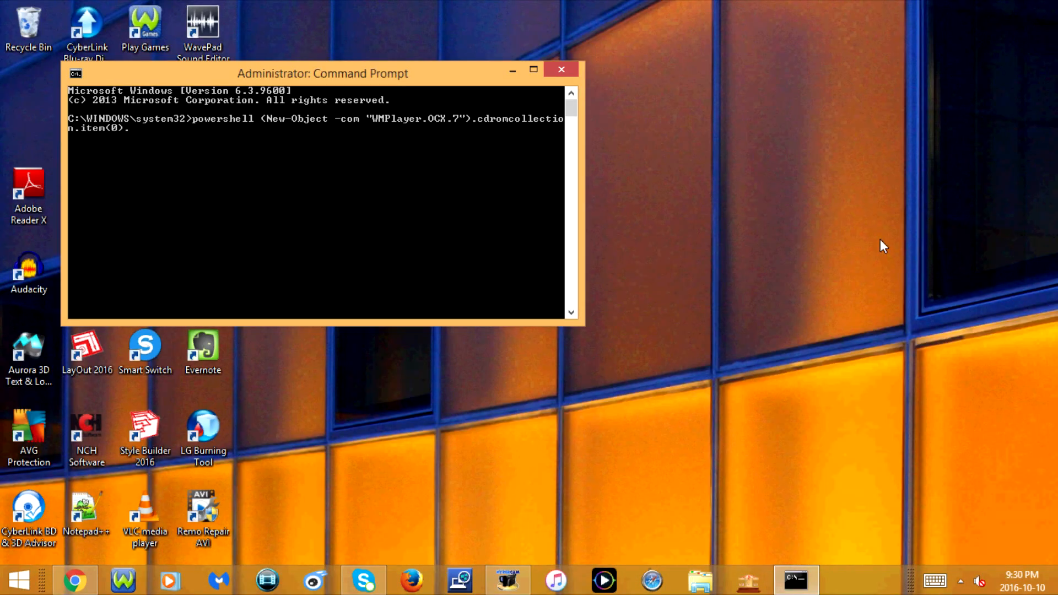
{"action": "type", "text": "eject("}
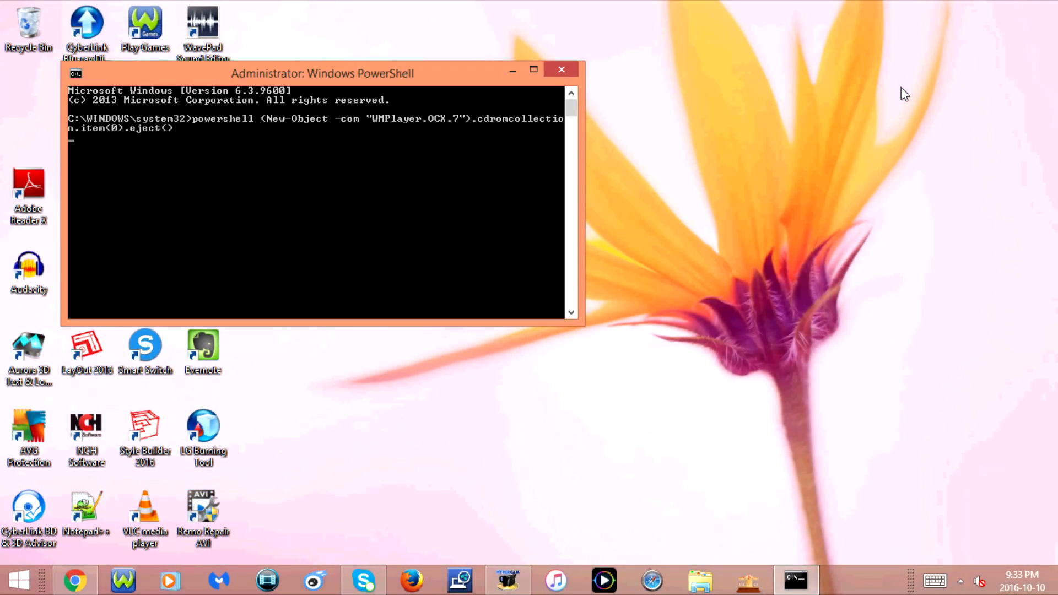
Run the eject() command on the first CD/DVD drive and close the console window
{"action": "left_click", "coordinate": [560, 70]}
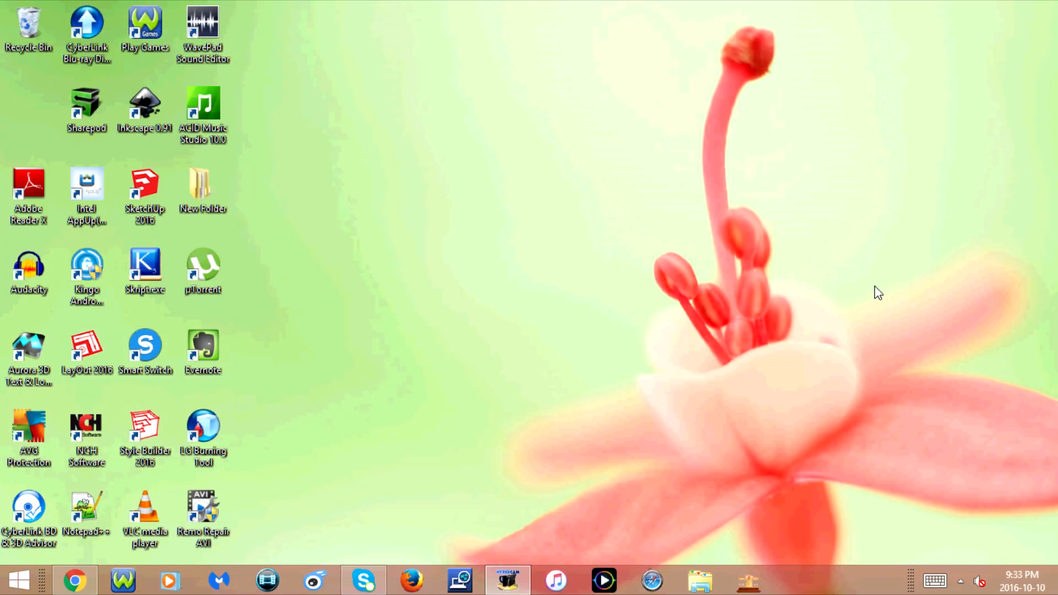